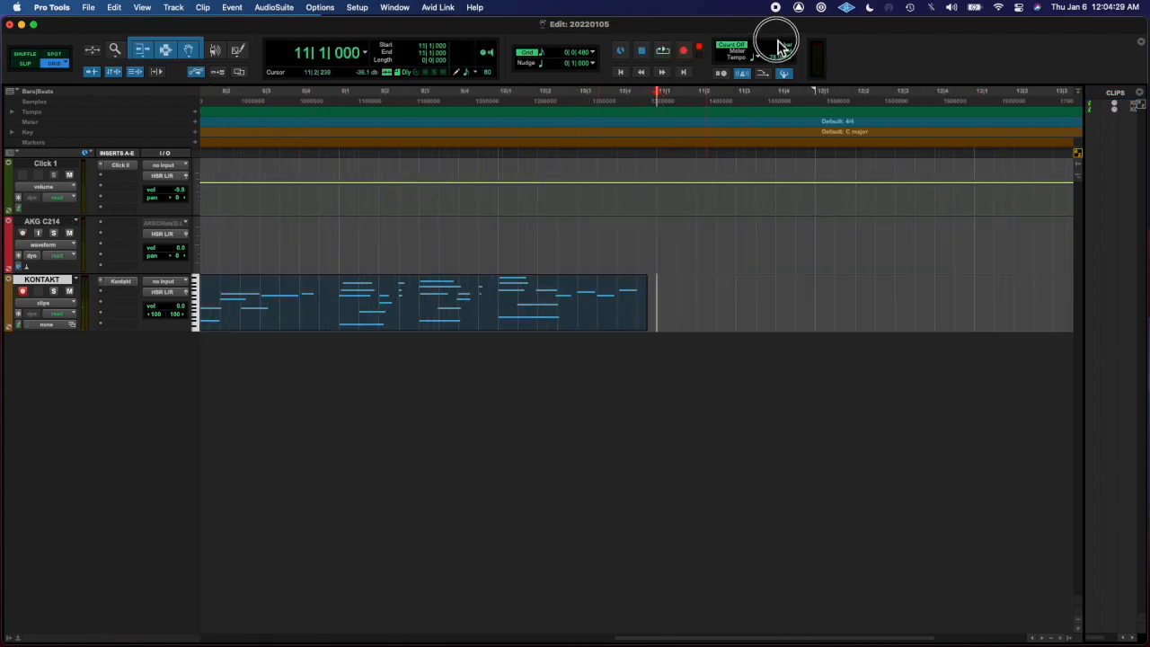
Set the countoff to sound only during record in Click/Countoff Options
{"action": "left_click", "coordinate": [729, 45]}
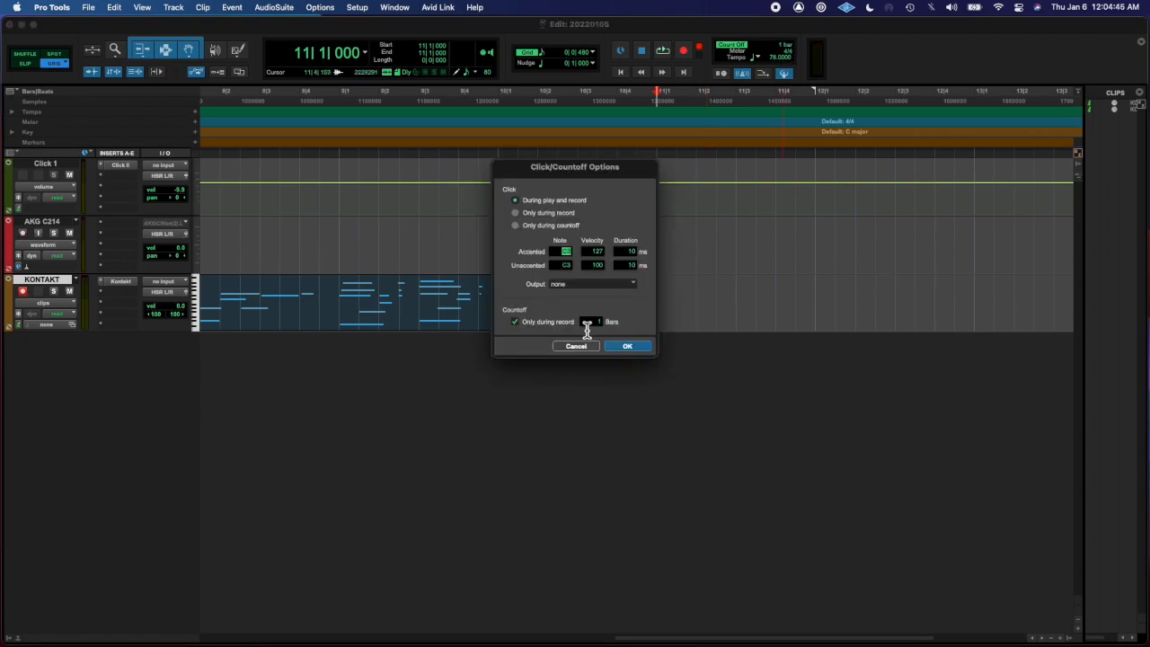
{"action": "left_click", "coordinate": [627, 345]}
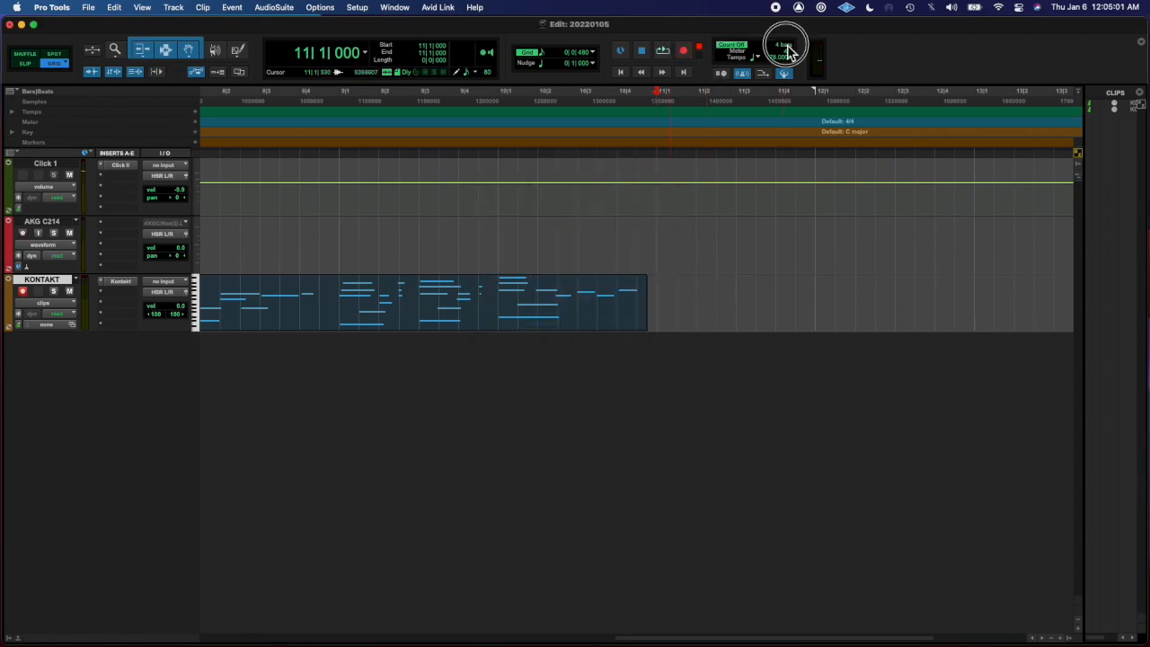
Record the Kontakt piano performance onto the track
{"action": "left_click", "coordinate": [662, 50]}
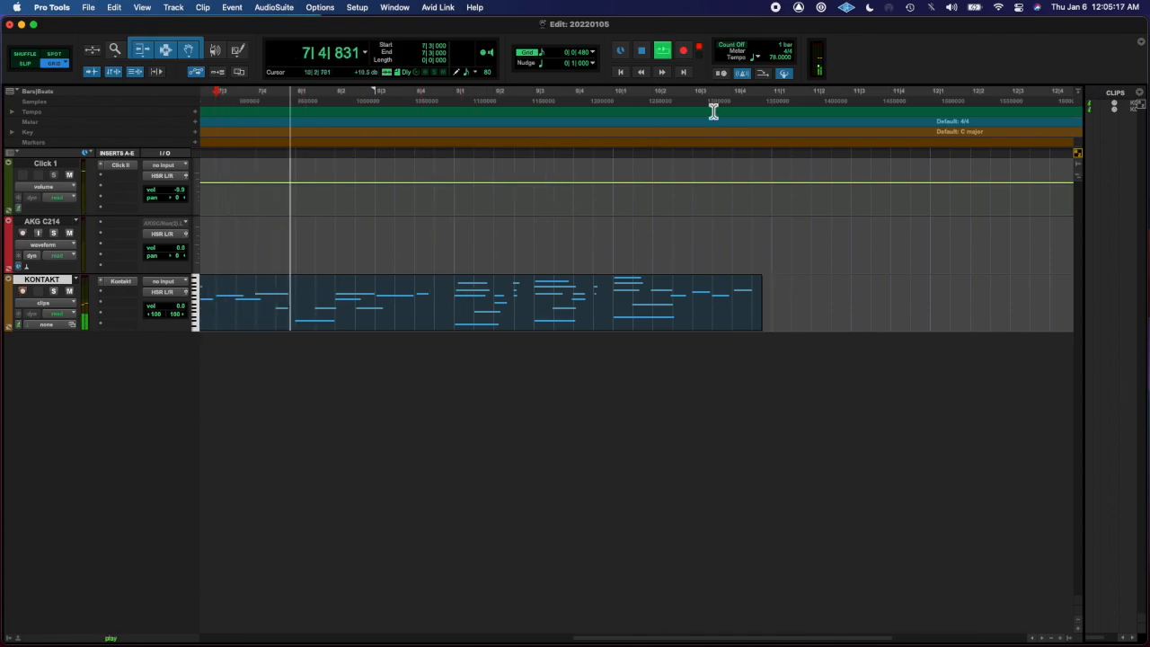
{"action": "left_click", "coordinate": [683, 50]}
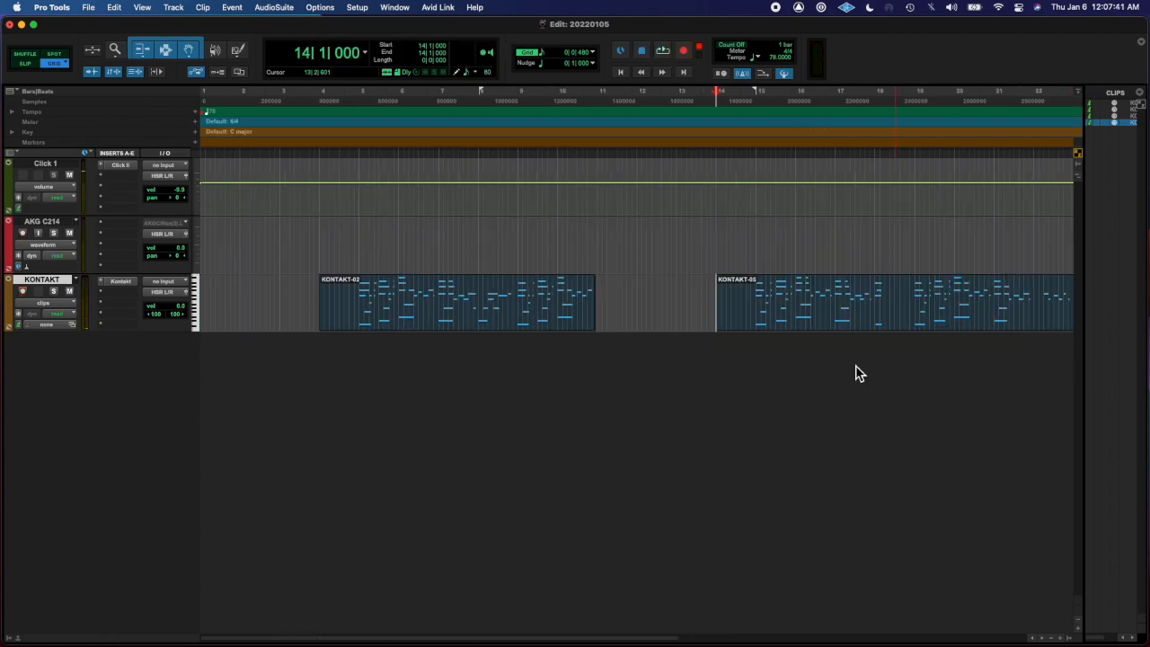
Bounce the piano MIDI loop to an audio clip on its track
{"action": "left_click", "coordinate": [809, 302]}
{"action": "type", "text": "eq"}
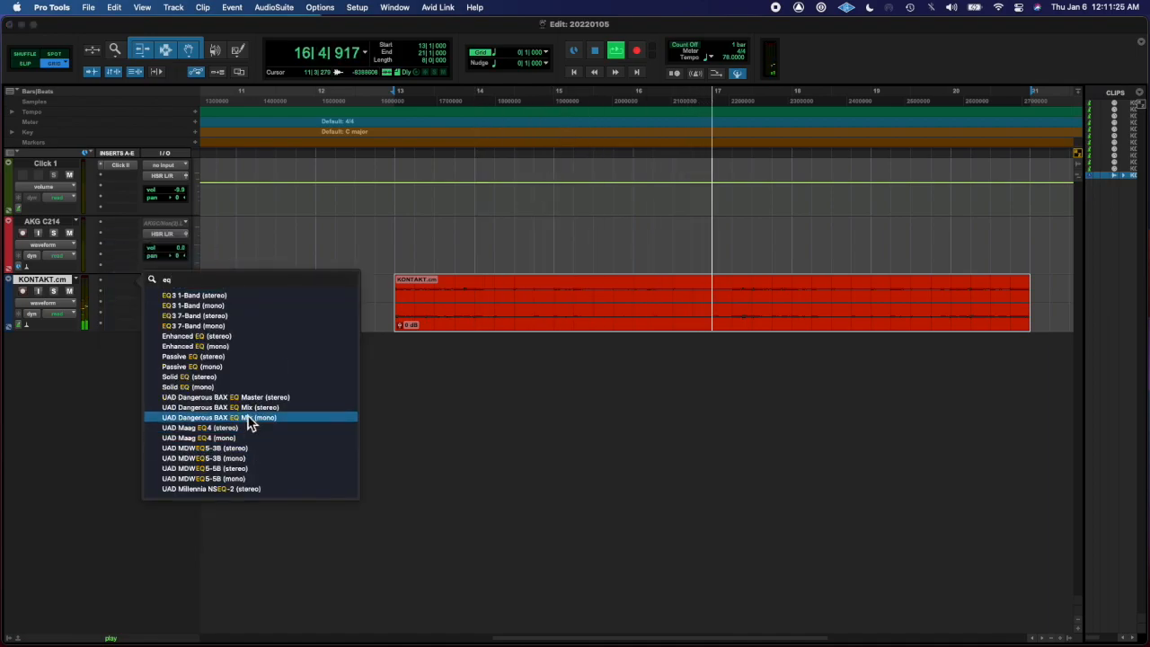
Insert the EQ3 7-Band plug-in on the piano audio track
{"action": "left_click", "coordinate": [194, 326]}
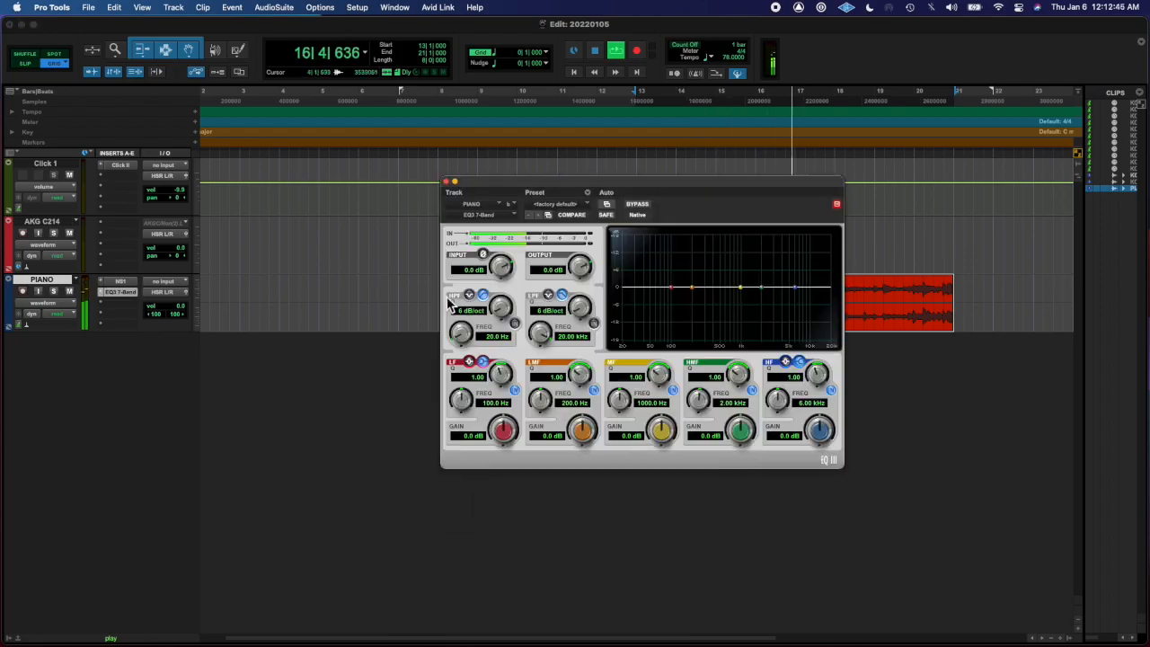
Adjust the TAL-Chorus-LX on the PIANO track and close its window
{"action": "left_click_drag", "start_coordinate": [460, 332], "coordinate": [467, 309]}
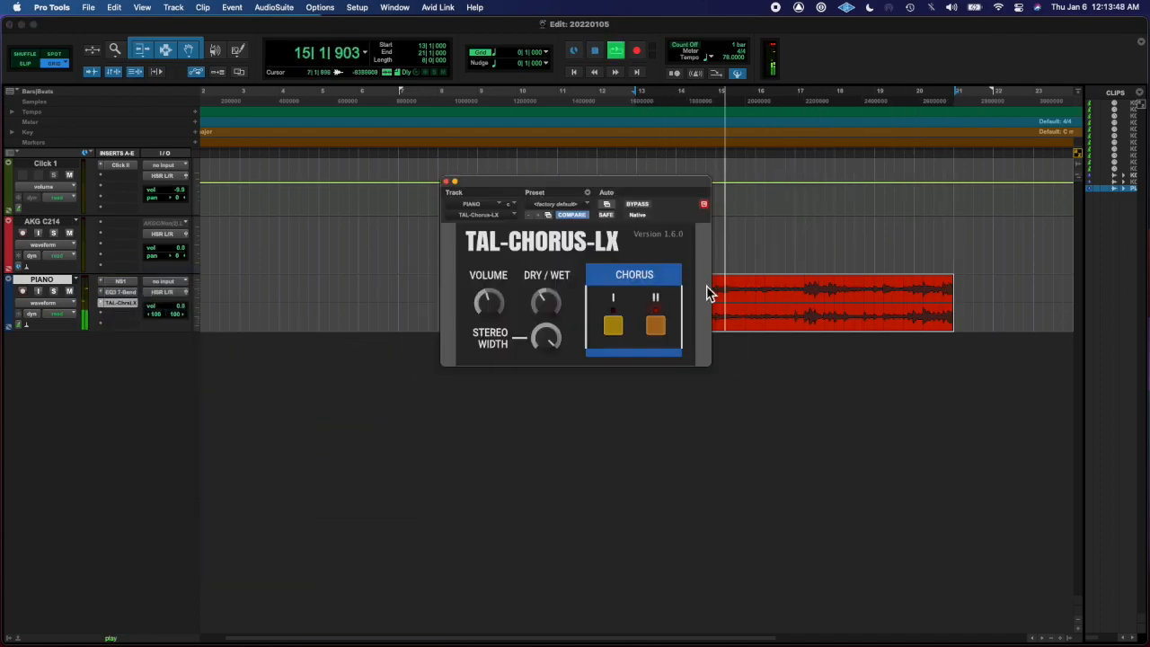
{"action": "left_click", "coordinate": [446, 181]}
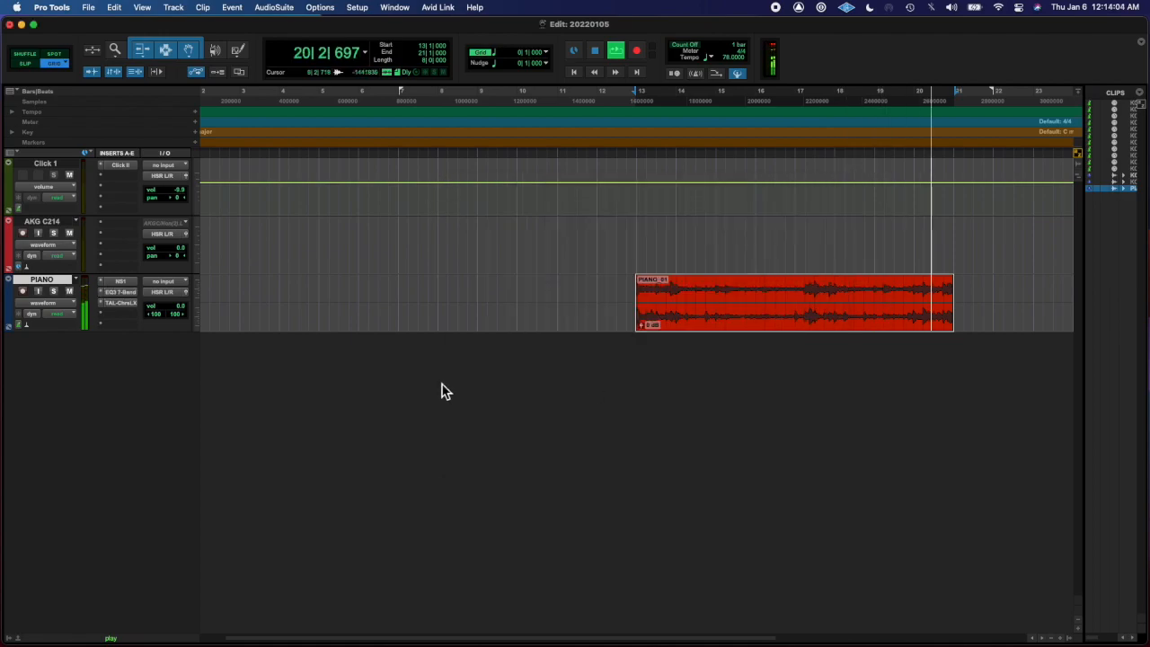